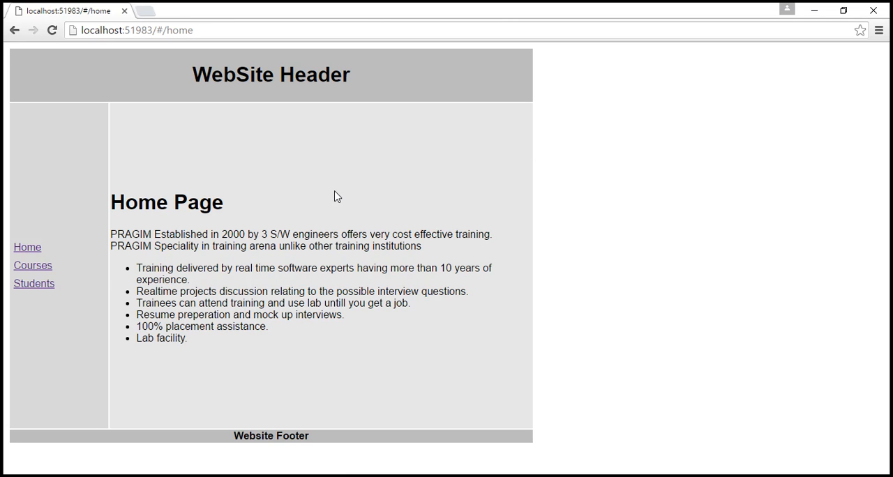
Step: Change the Chrome address route from 'home' to 'HOME' and load it
click(165, 30)
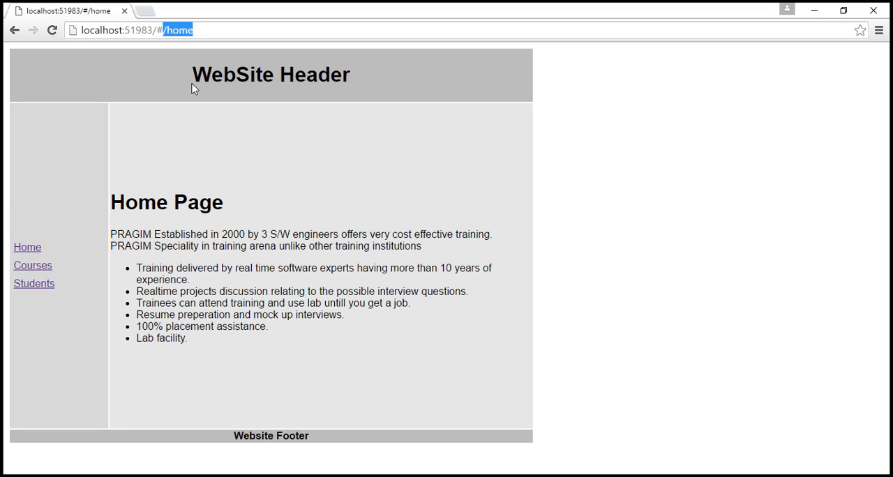
mouse_move(113, 134)
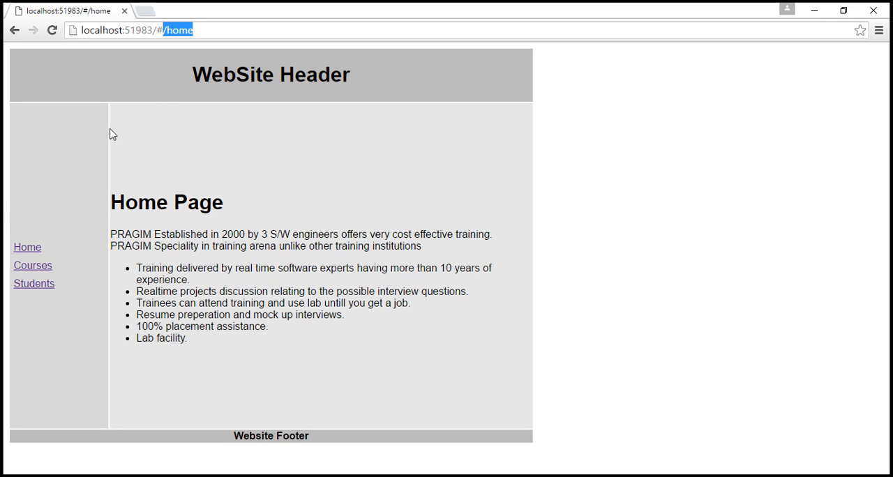
mouse_move(127, 193)
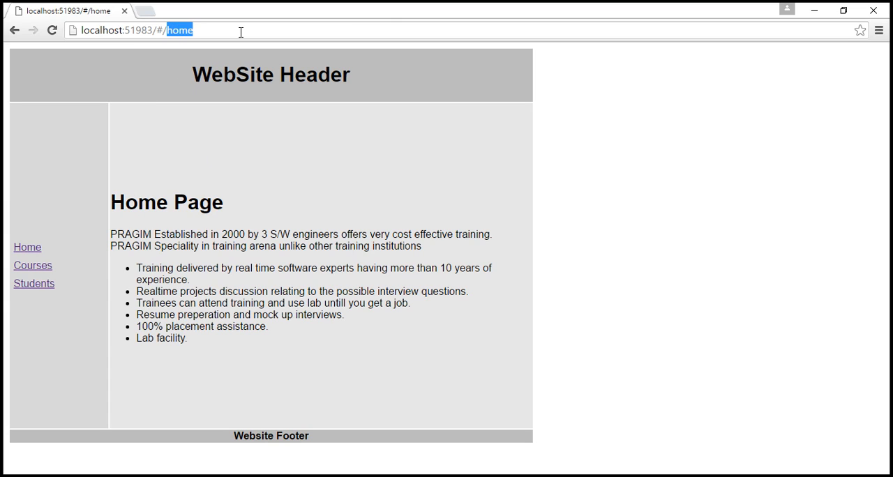
text(HOME)
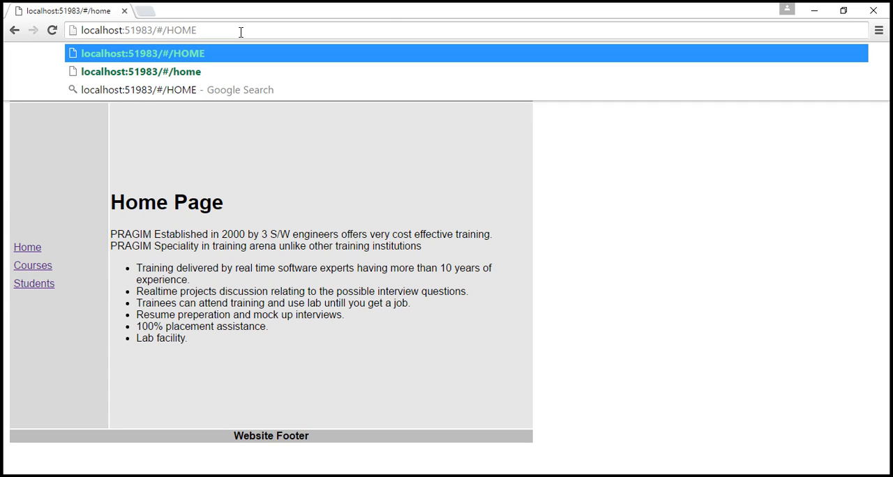
key(Enter)
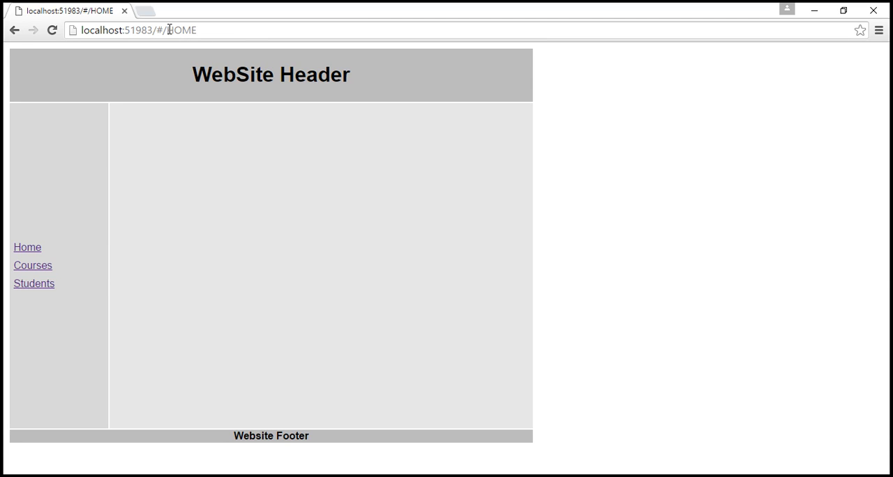
mouse_move(214, 110)
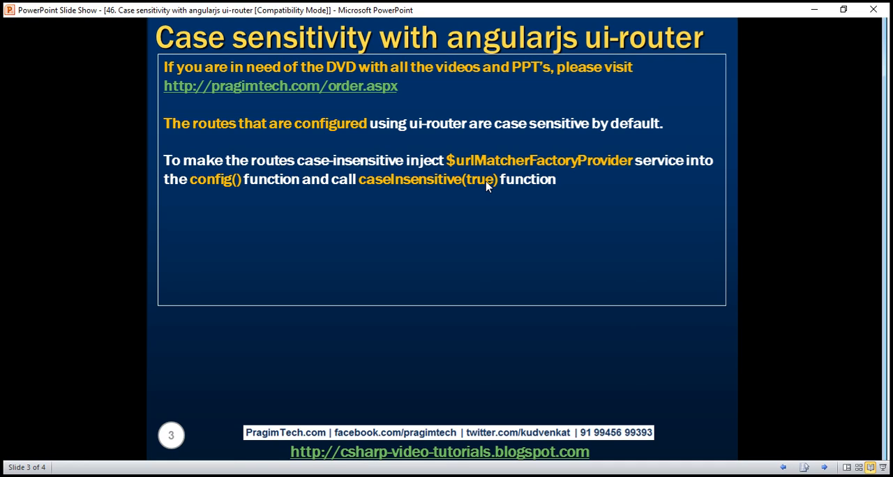
mouse_move(286, 195)
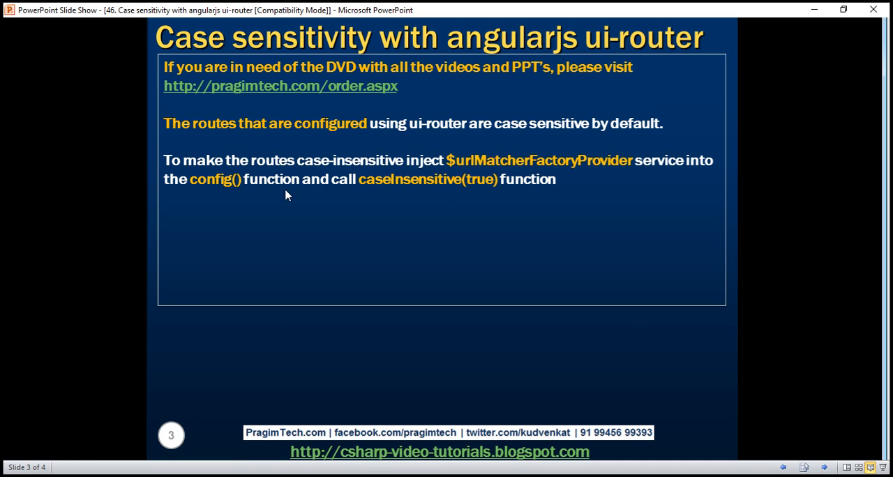
mouse_move(411, 216)
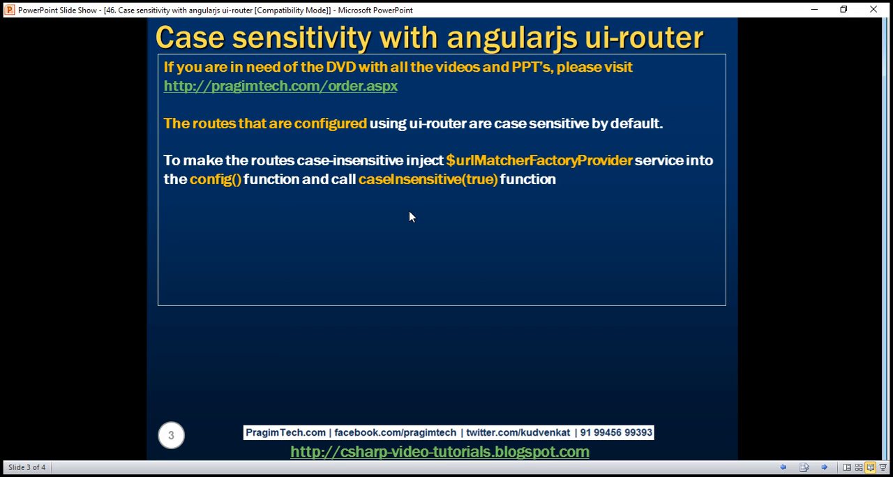
mouse_move(479, 217)
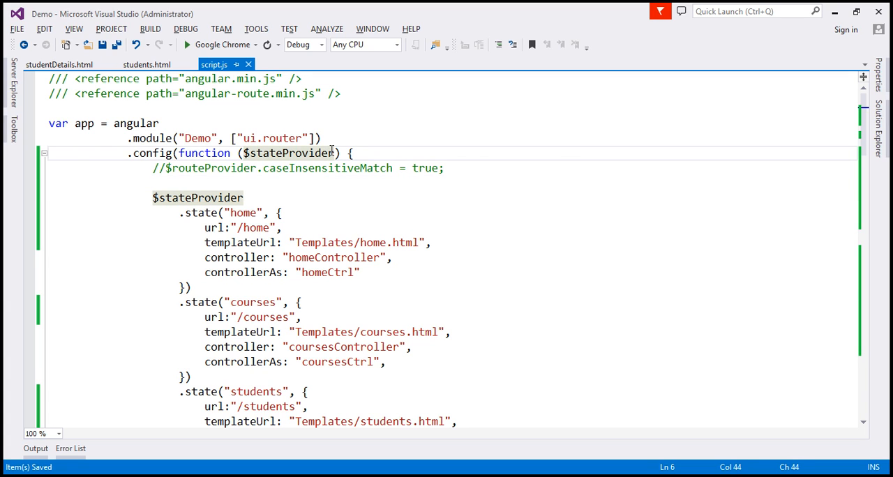
Step: Add $urlMatcherFactoryProvider to the config parameters and call $urlMatcherFactoryProvider.caseInsensitive(true)
text(, $urlMatcherFactoryProvider)
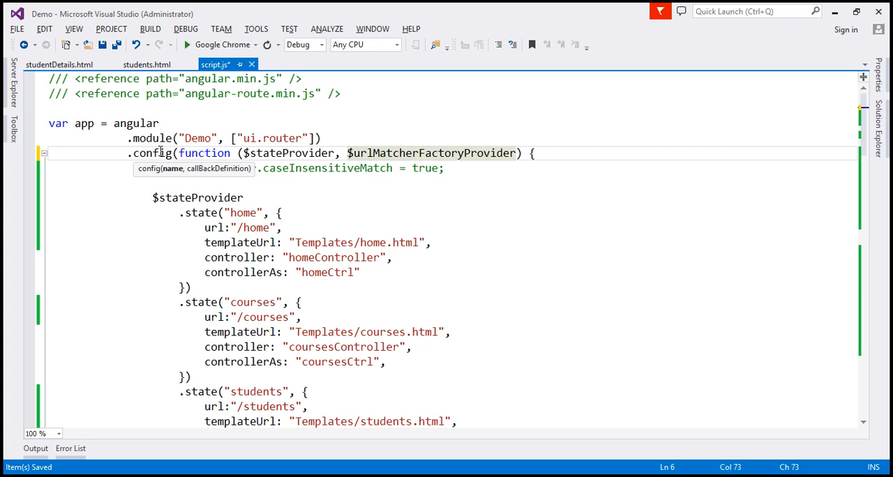
text($urlMatcherFactoryProvider)
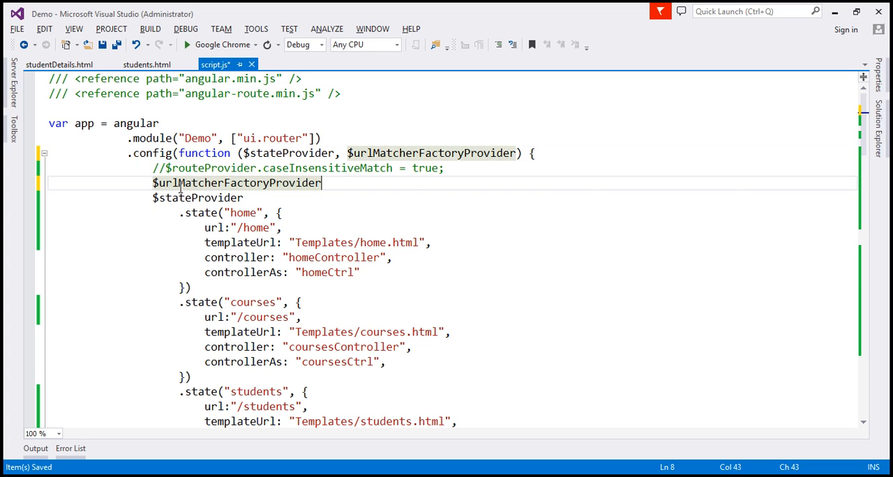
text(.case)
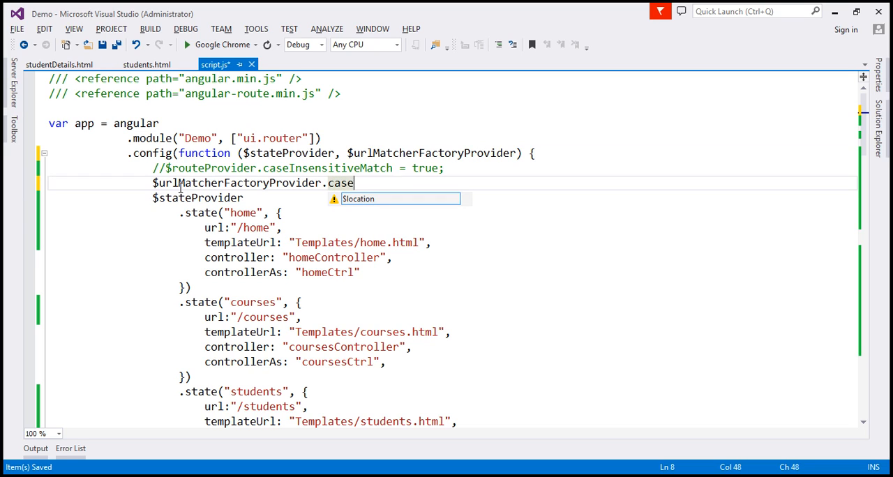
text(Insensitive()
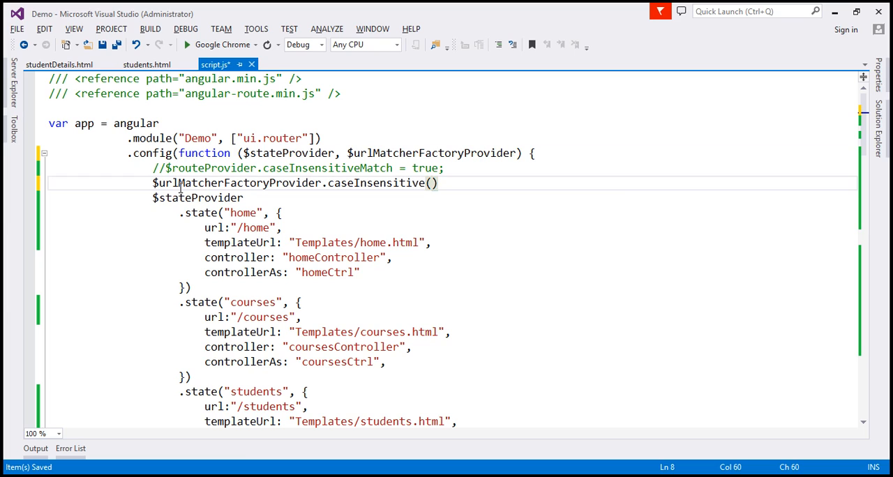
text(true)
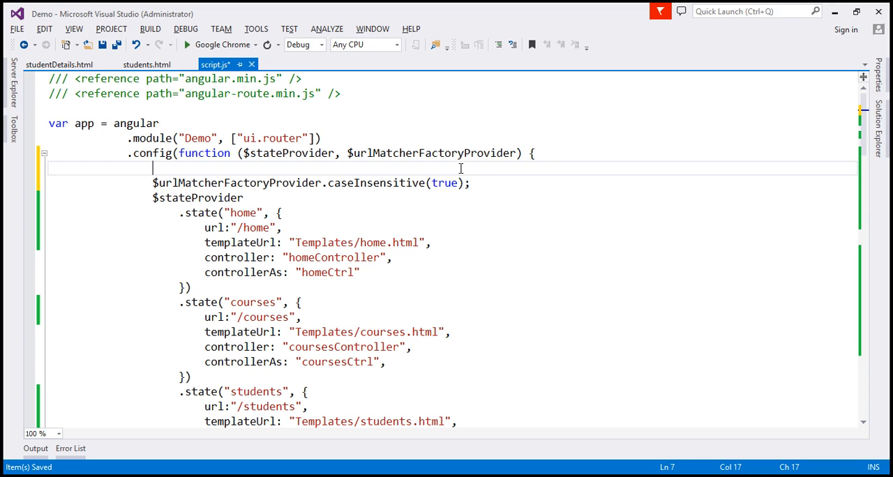
mouse_move(448, 211)
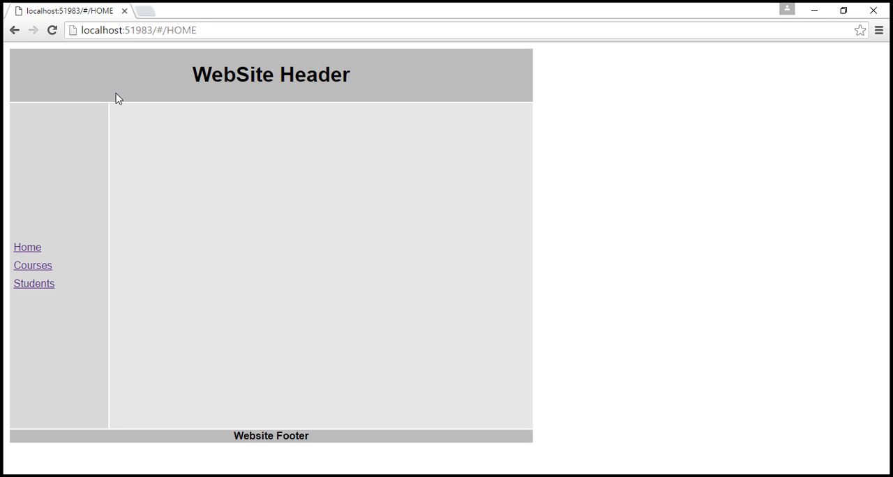
Step: Reload the #/HOME page in Chrome to pick up the script.js change
click(53, 32)
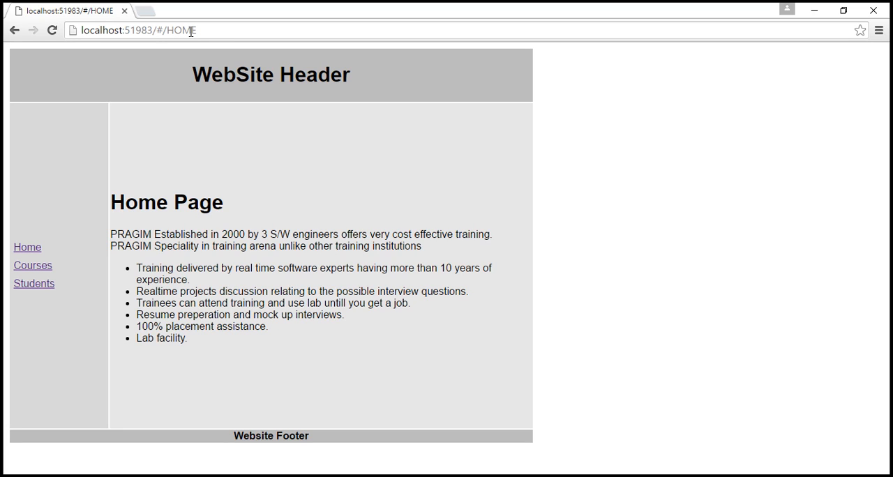
mouse_move(85, 233)
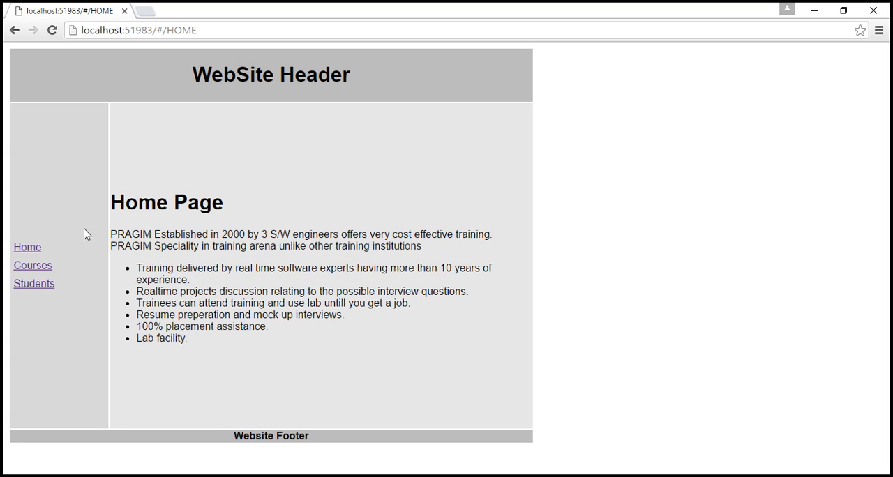
Step: Start editing the Chrome address route to change it to COURSES
click(32, 265)
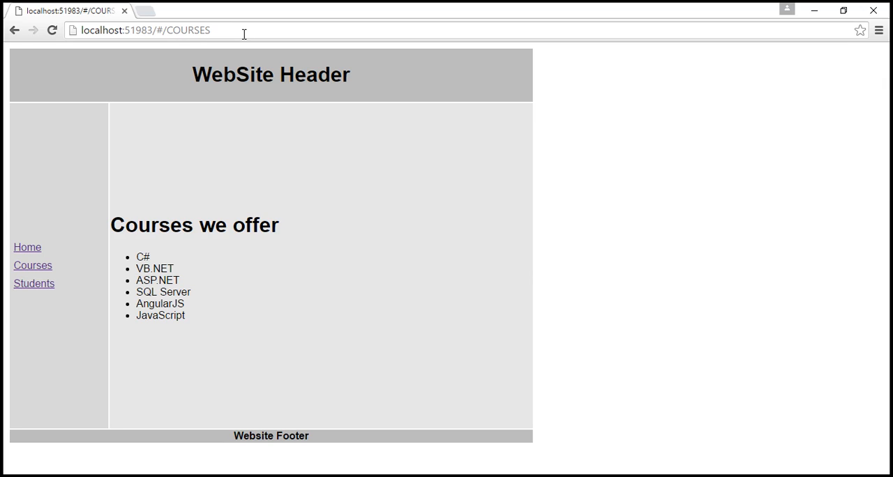
mouse_move(412, 429)
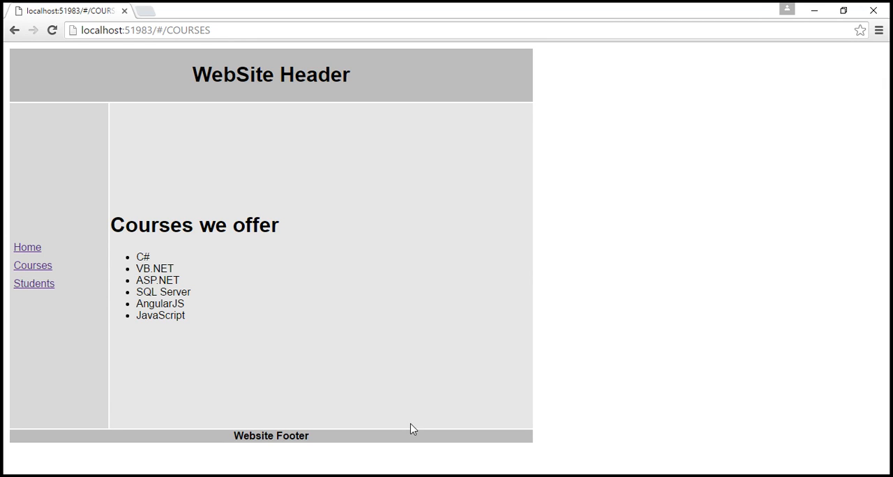